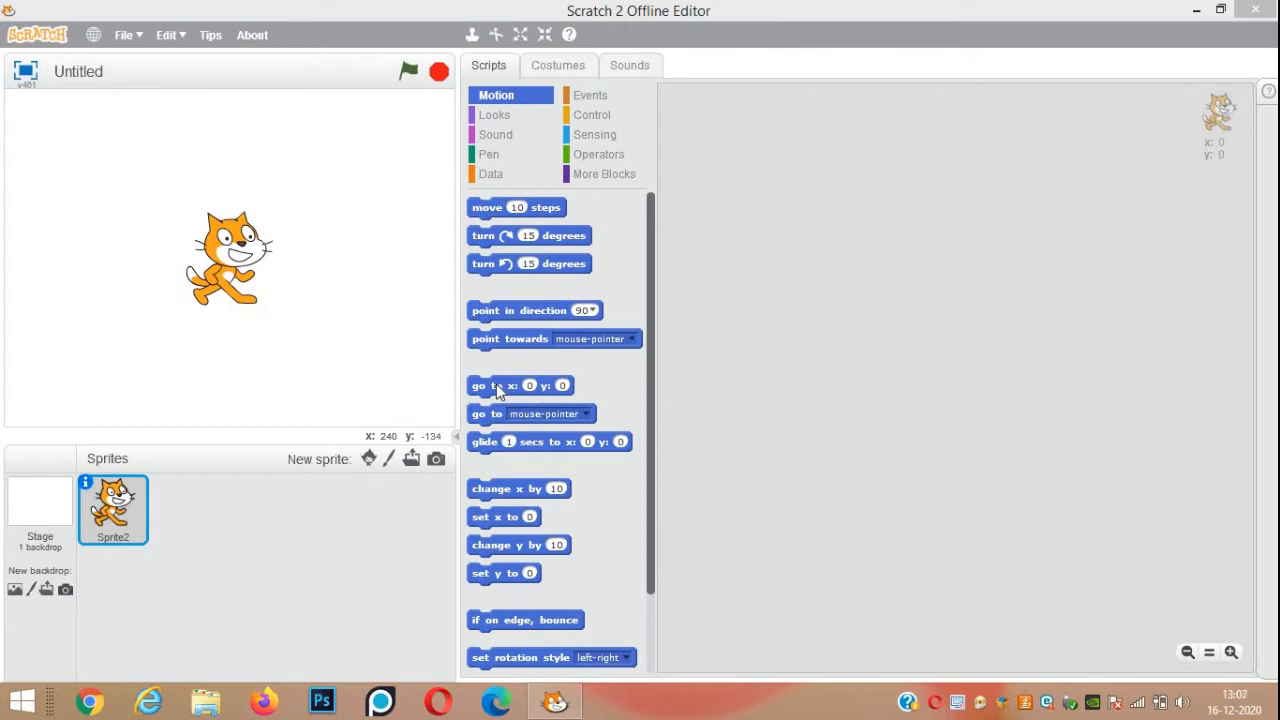
- Place a 'go to x: 0 y: 0' block in the cat's Scripts area
drag(500, 385, 860, 285)
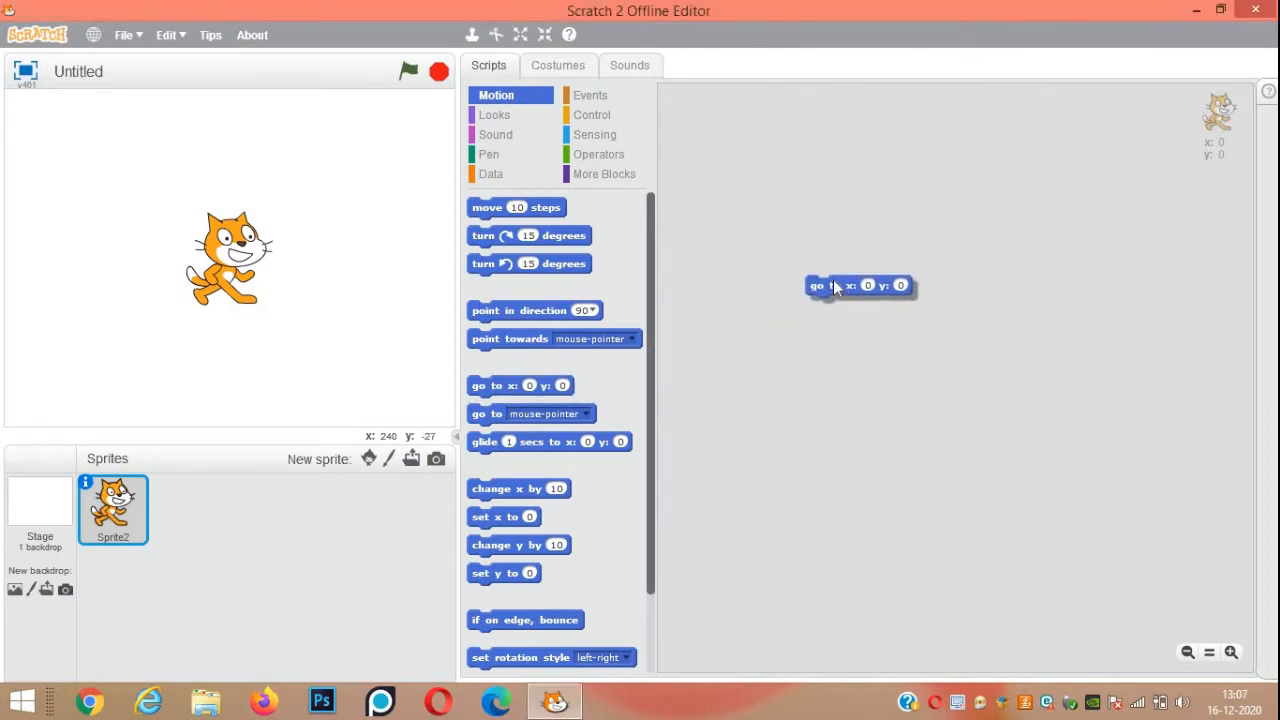
drag(825, 287, 835, 269)
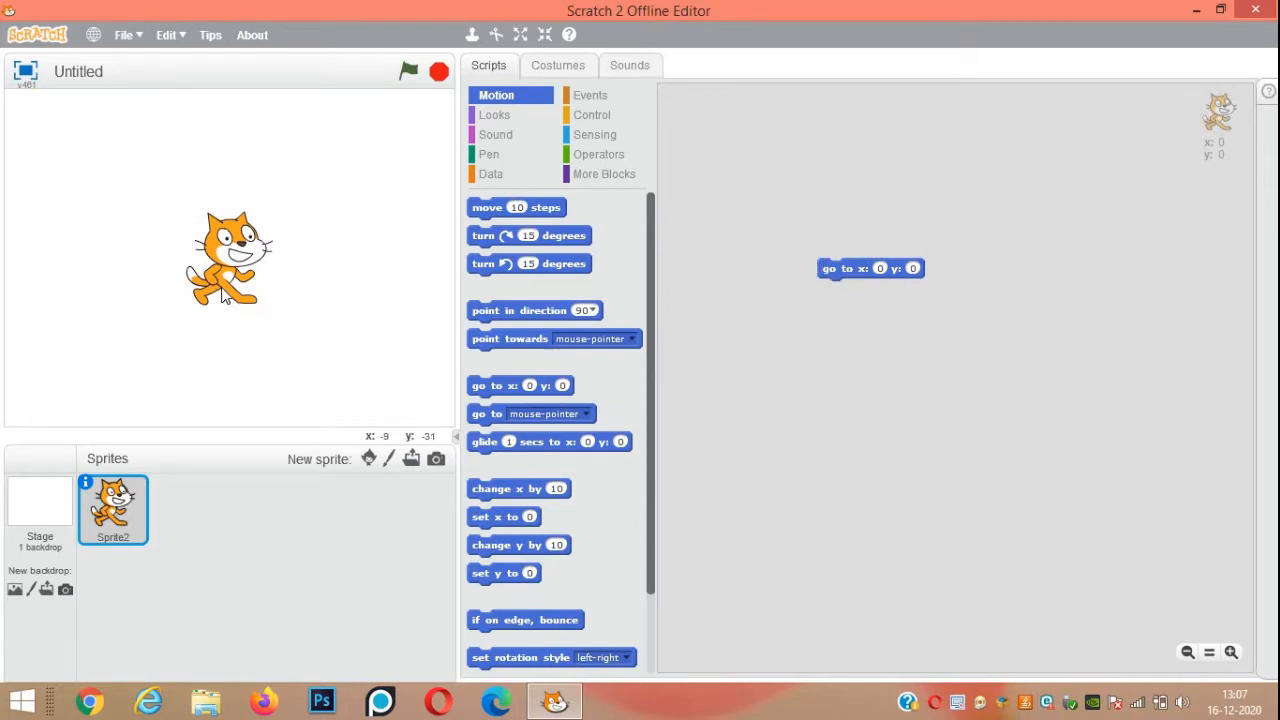
mouse_move(387, 318)
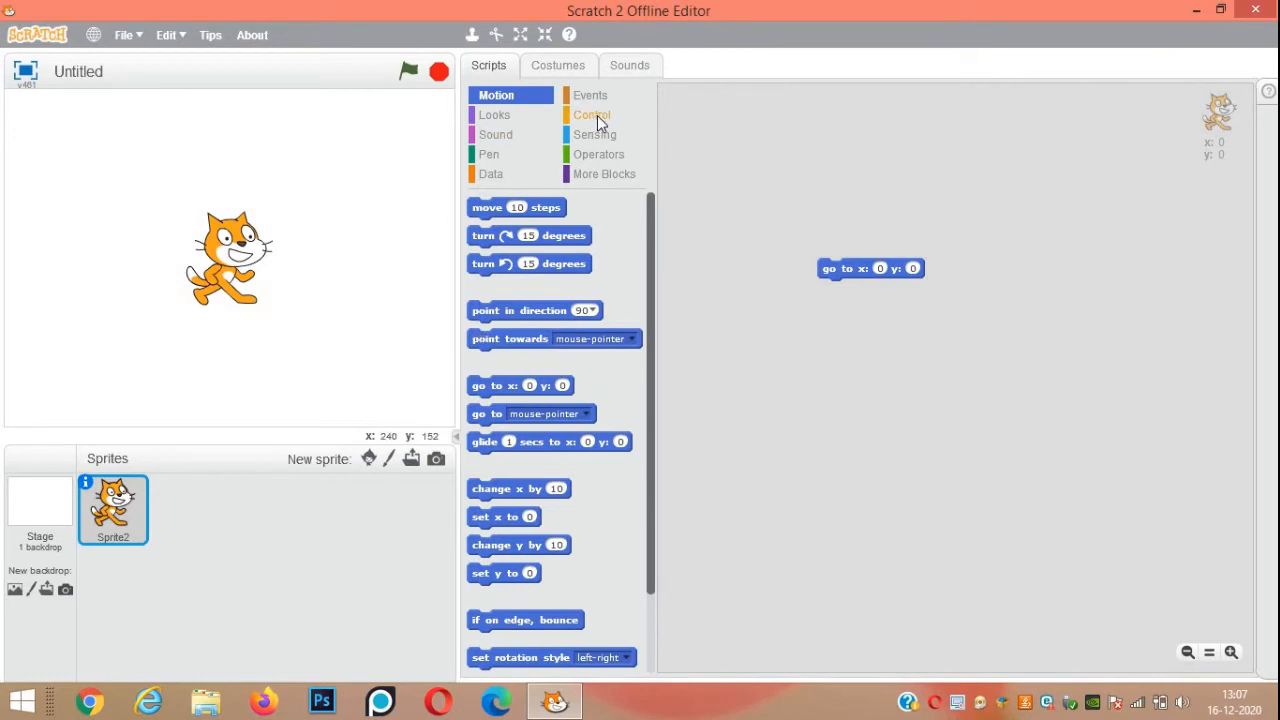
- Attach a forever loop under the go-to block, containing 'next costume' and a 0.2-second wait
click(592, 114)
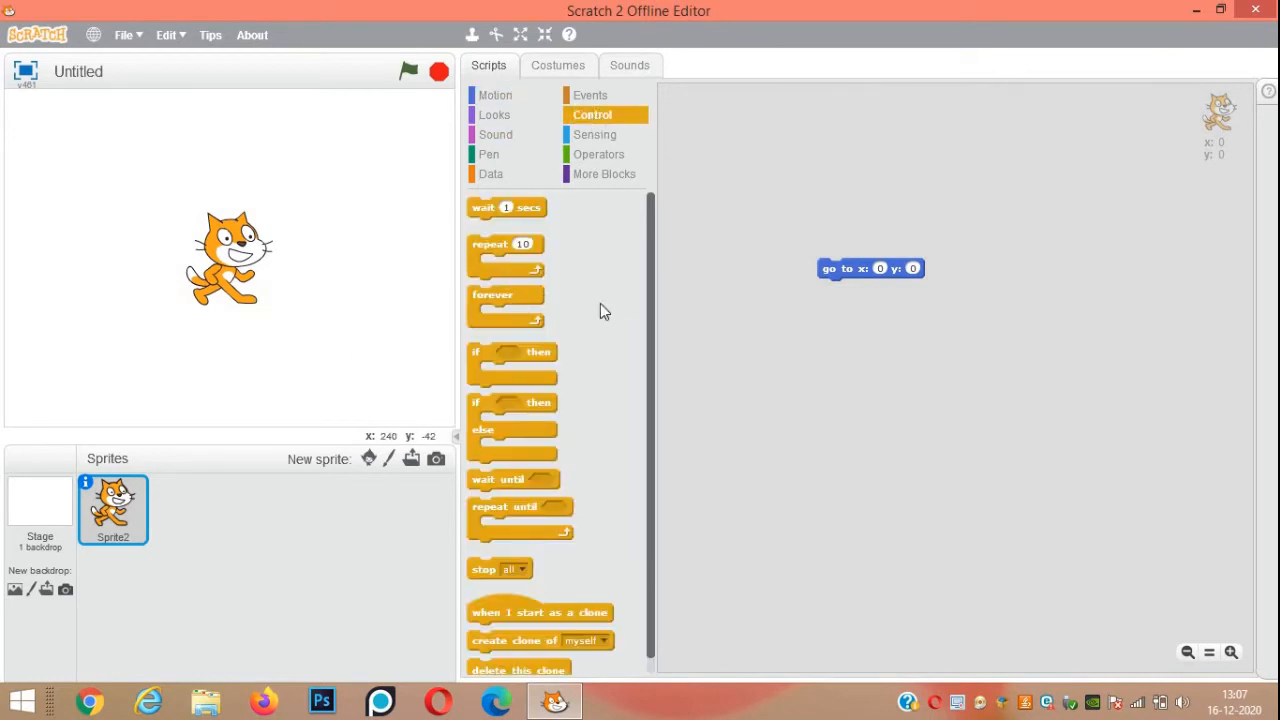
drag(505, 294, 855, 290)
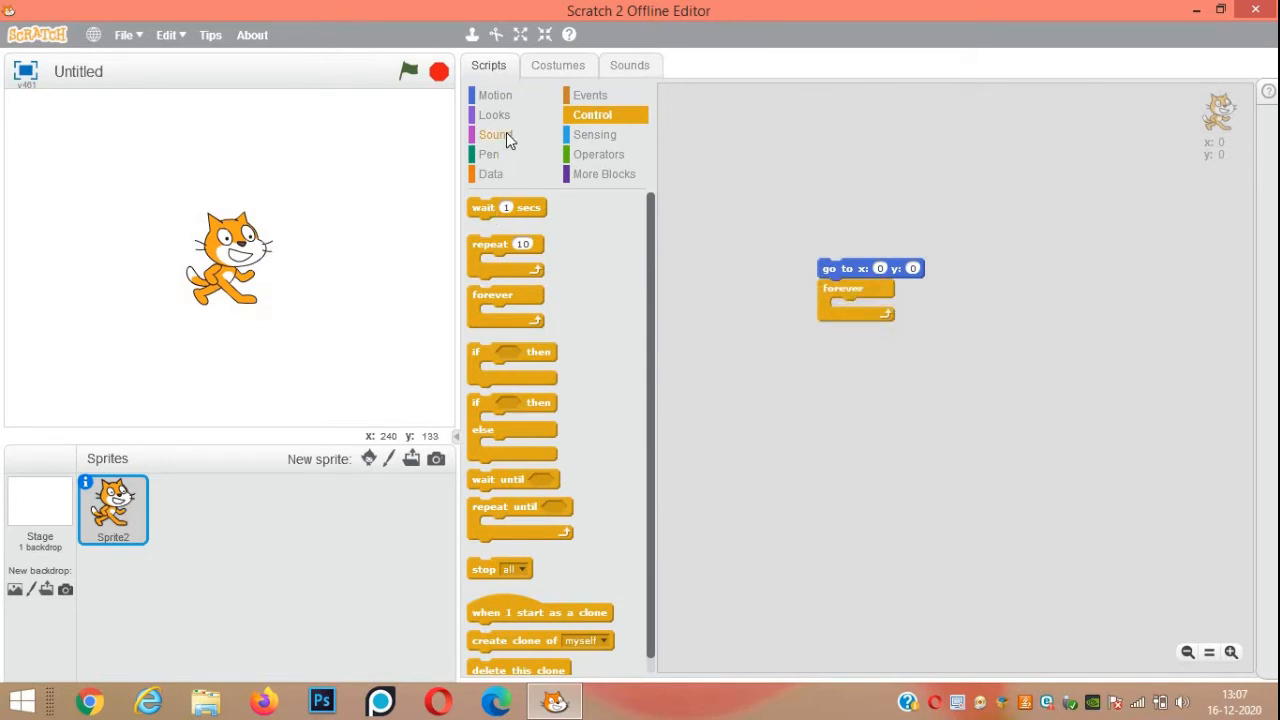
click(494, 114)
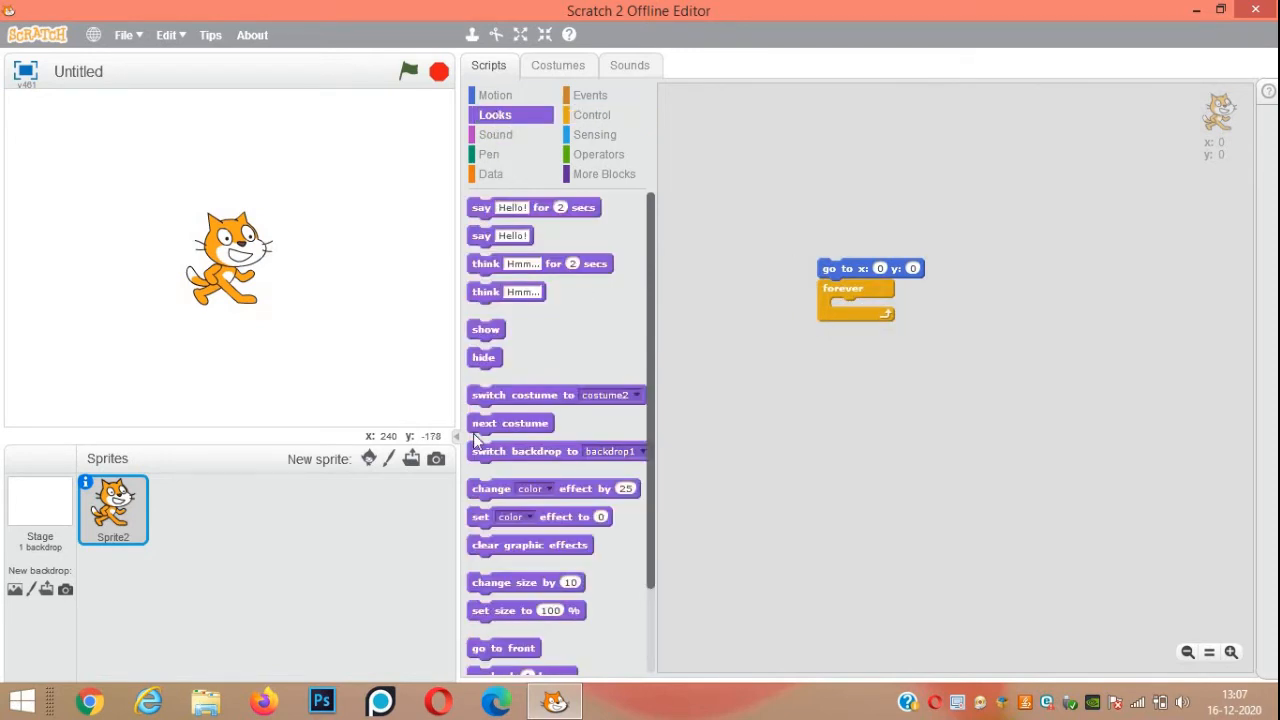
drag(510, 422, 782, 369)
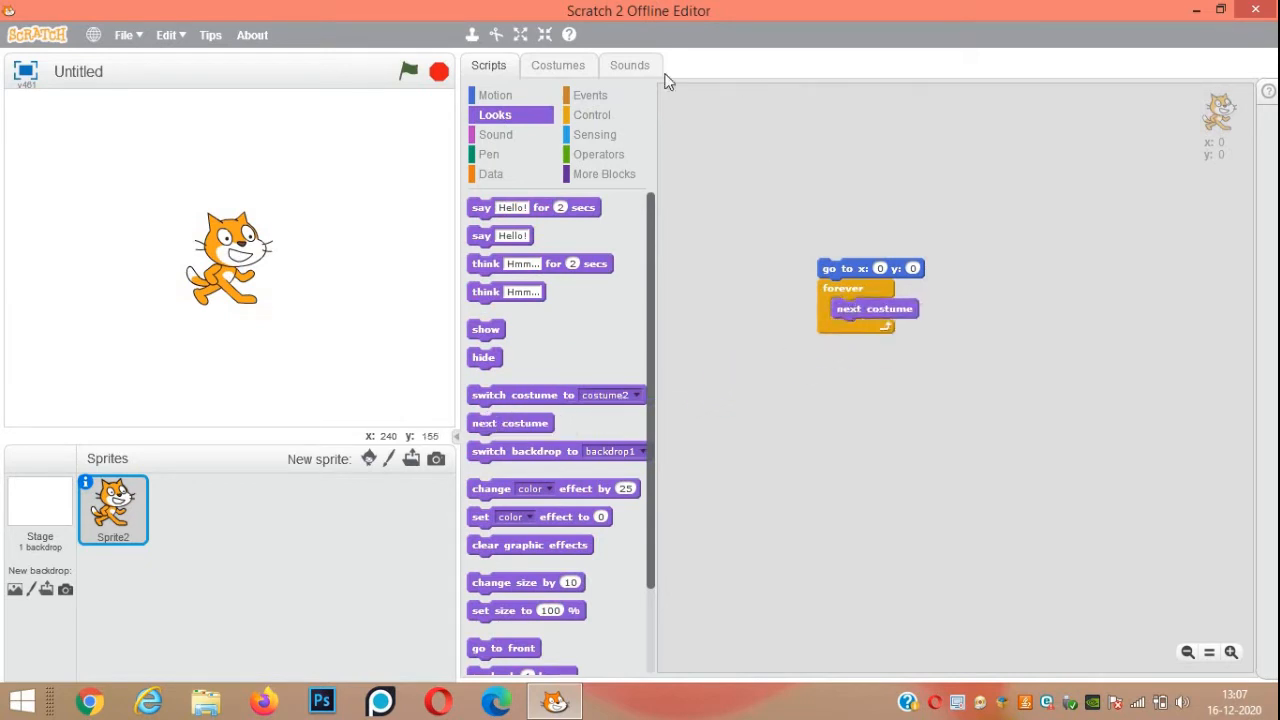
click(592, 114)
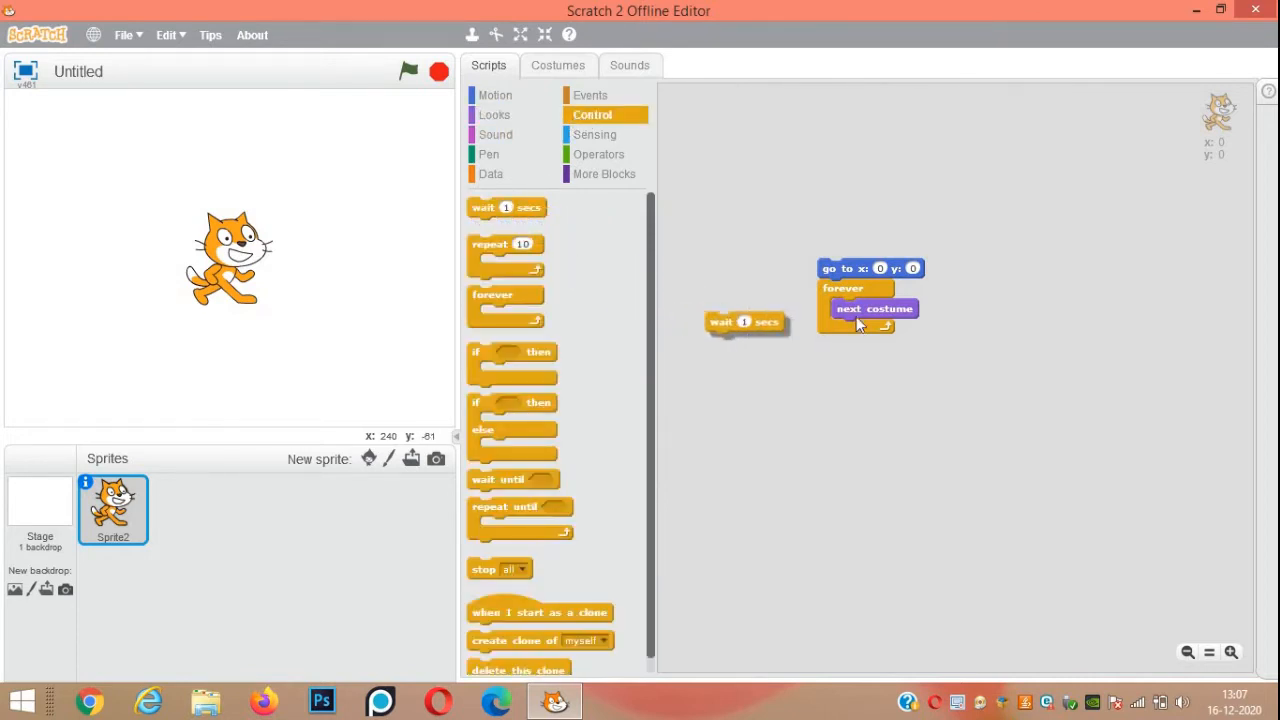
drag(745, 322, 867, 329)
text(0.2)
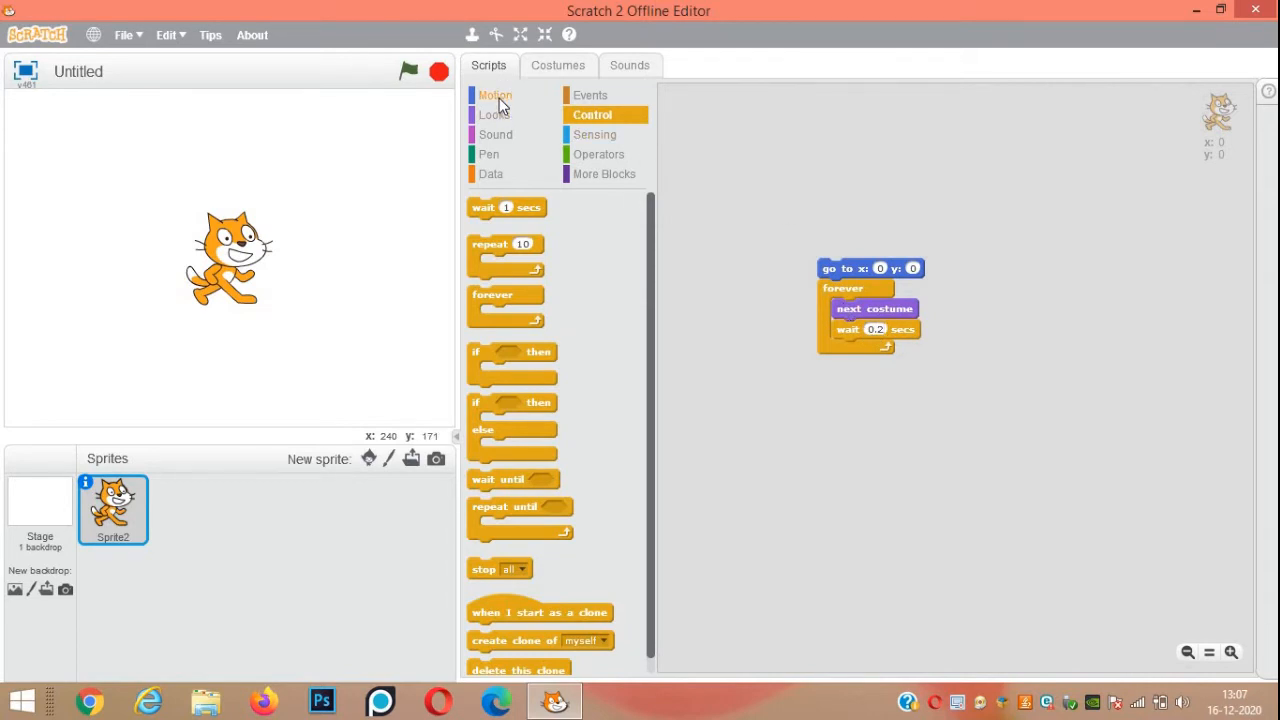
- Add 'change y by 100' inside the forever loop after the wait block
click(495, 95)
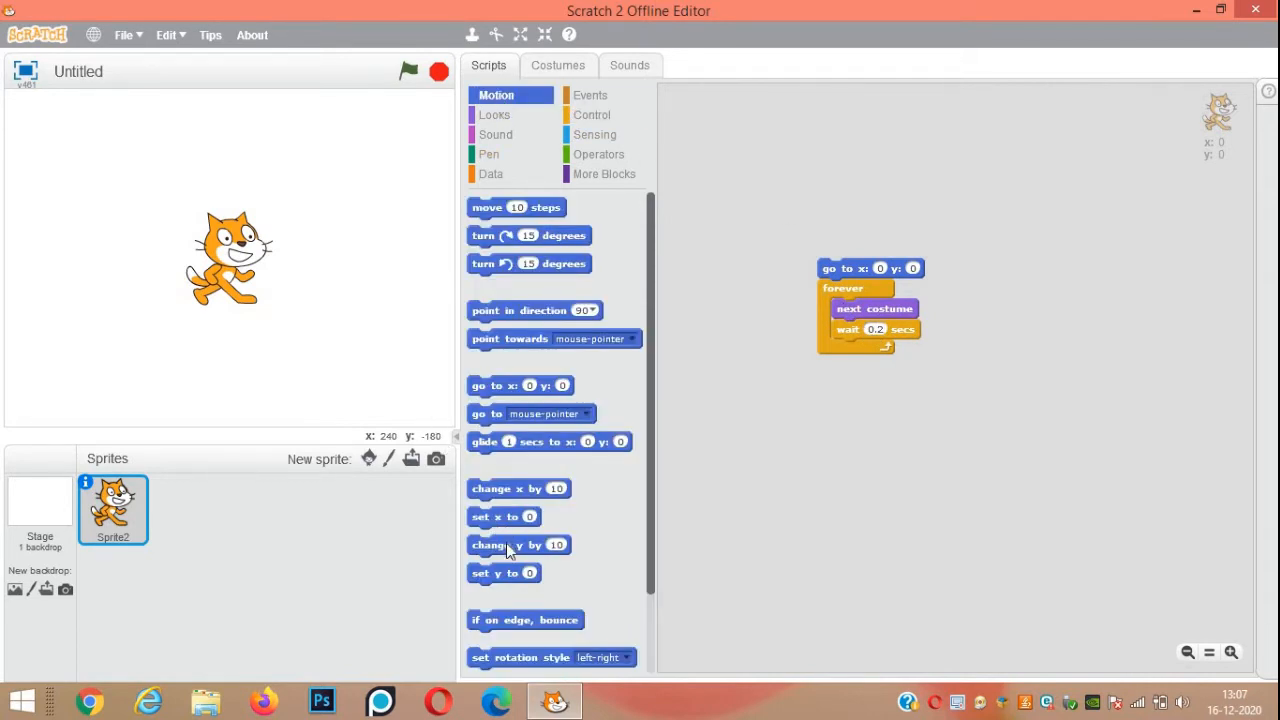
drag(519, 544, 815, 428)
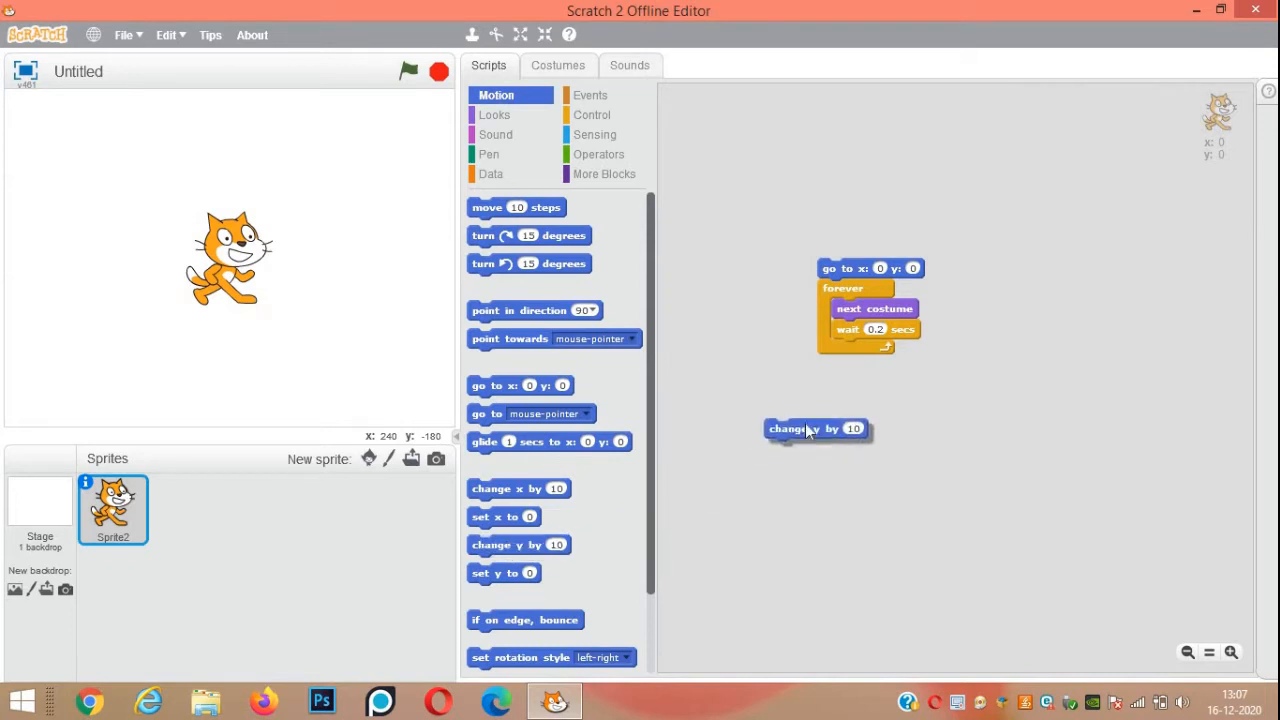
drag(815, 428, 880, 349)
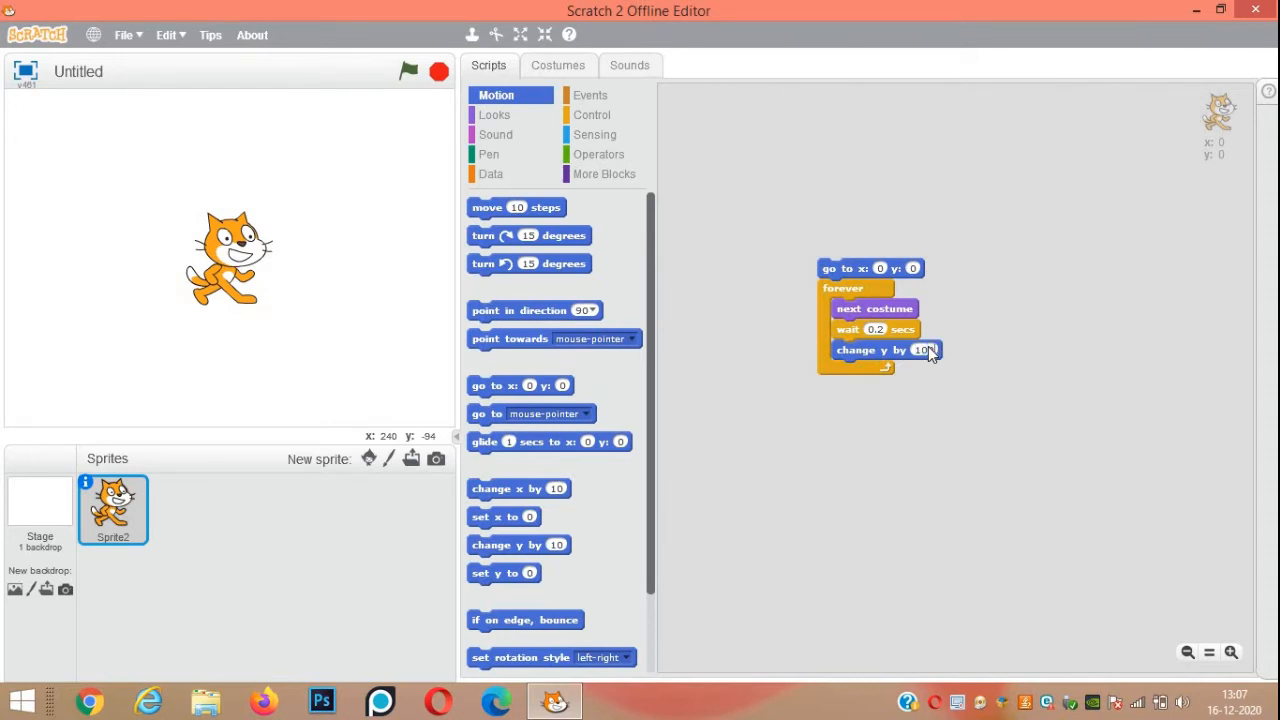
text(100)
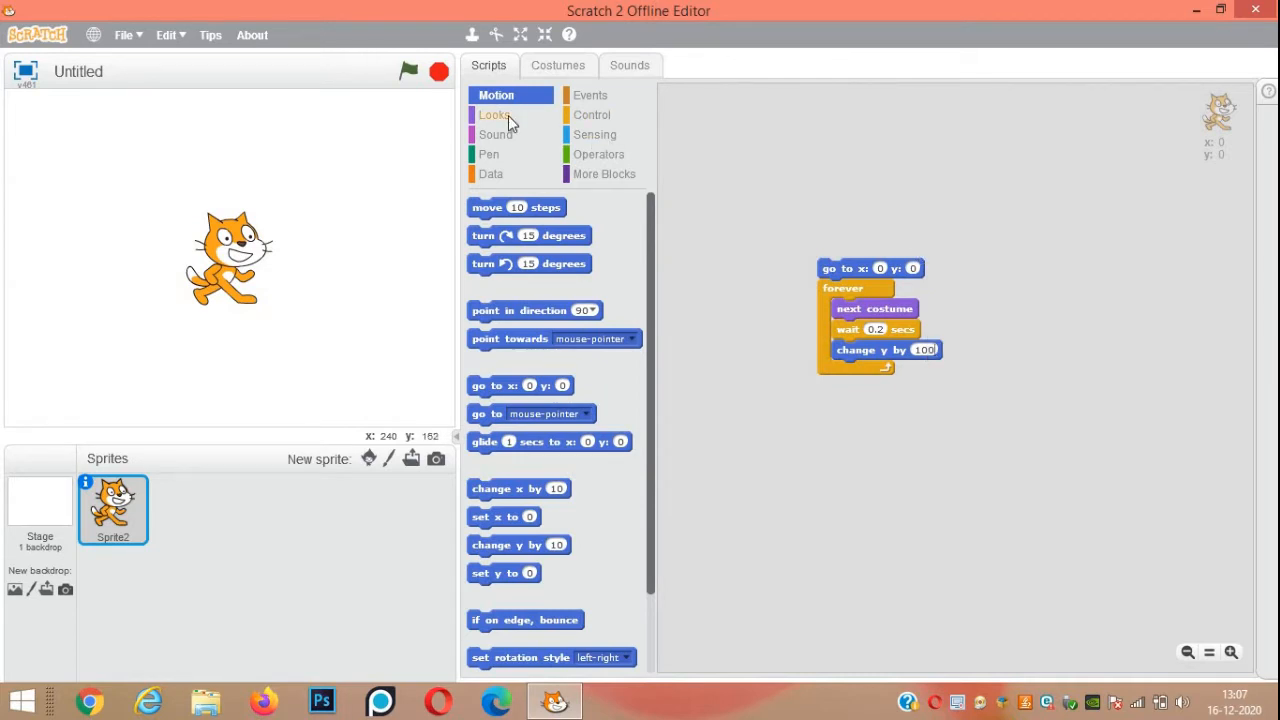
- Add 'say Hello! for 1 secs' and 'play sound meow' to the loop
click(495, 114)
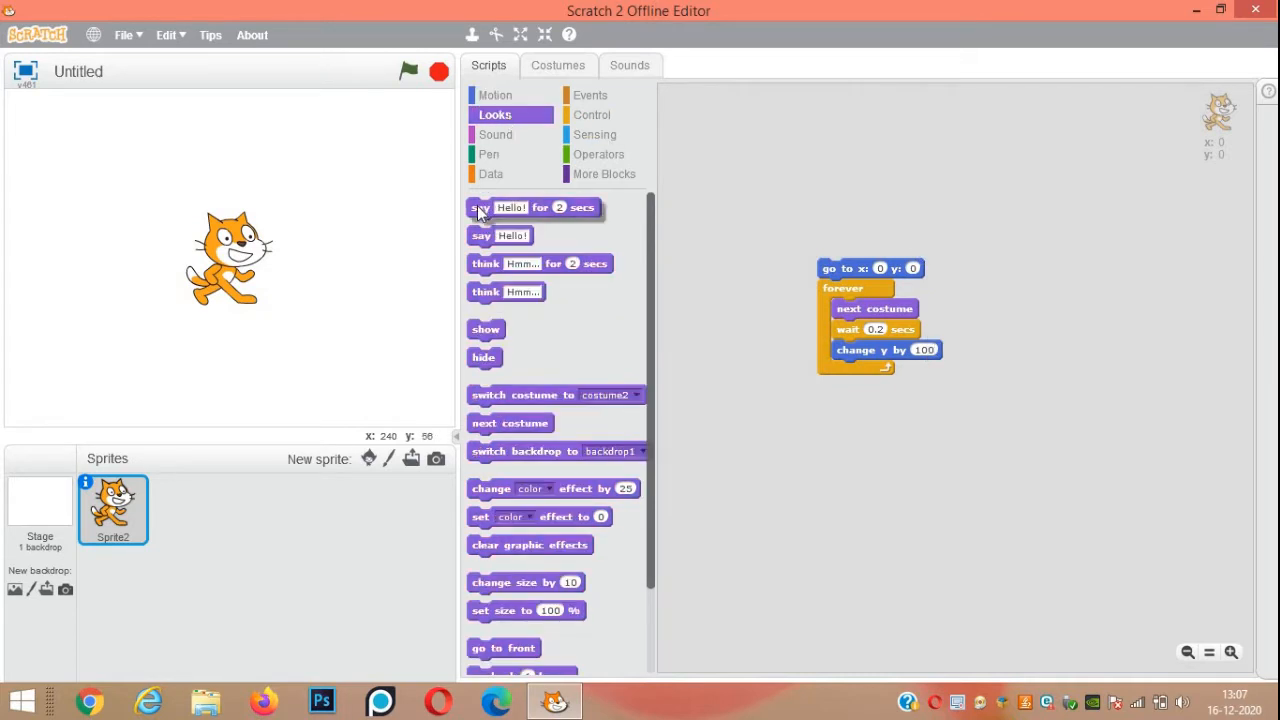
drag(535, 207, 895, 359)
text(1)
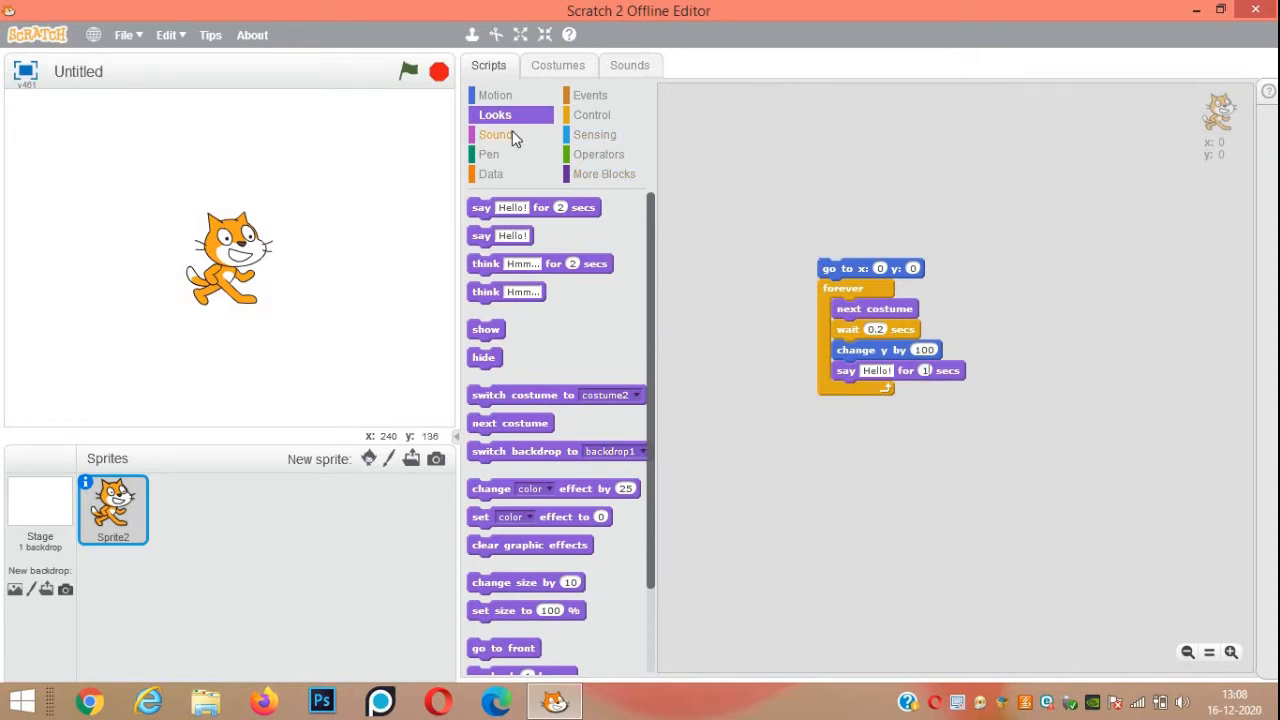
click(495, 134)
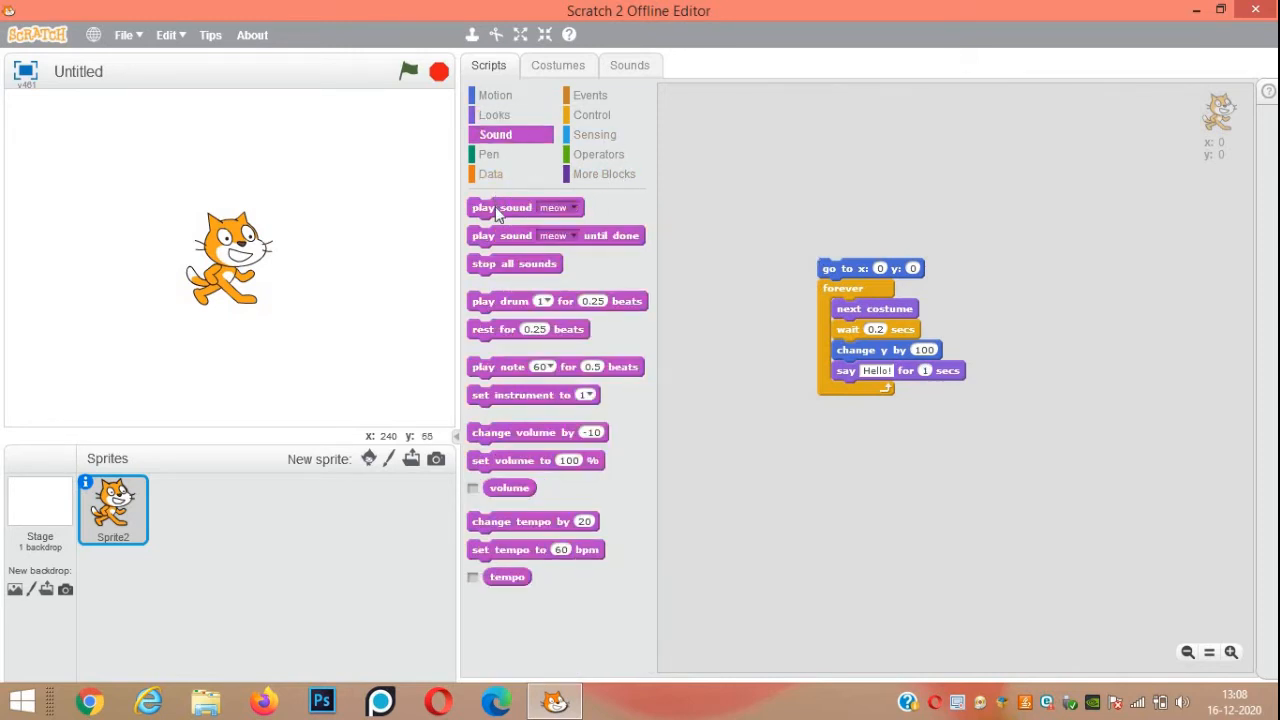
drag(501, 207, 880, 392)
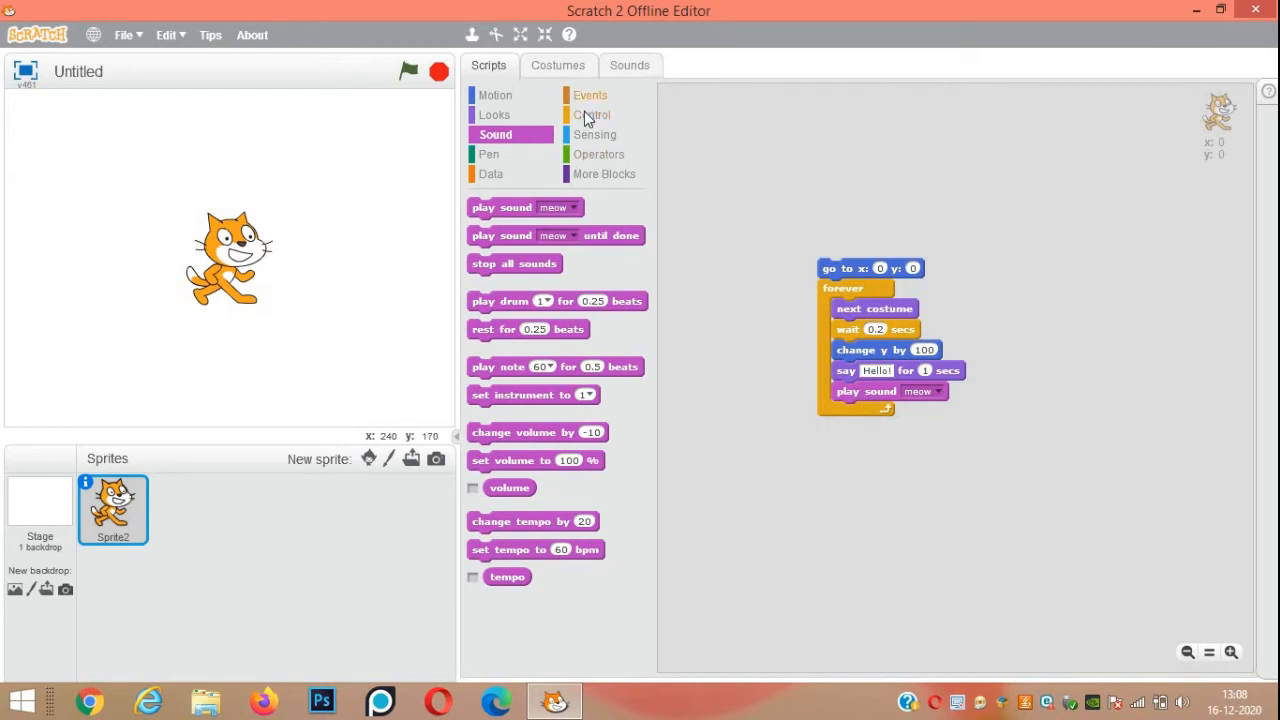
- Append a 0.2-second wait and 'change y by -100' after the meow sound
click(592, 114)
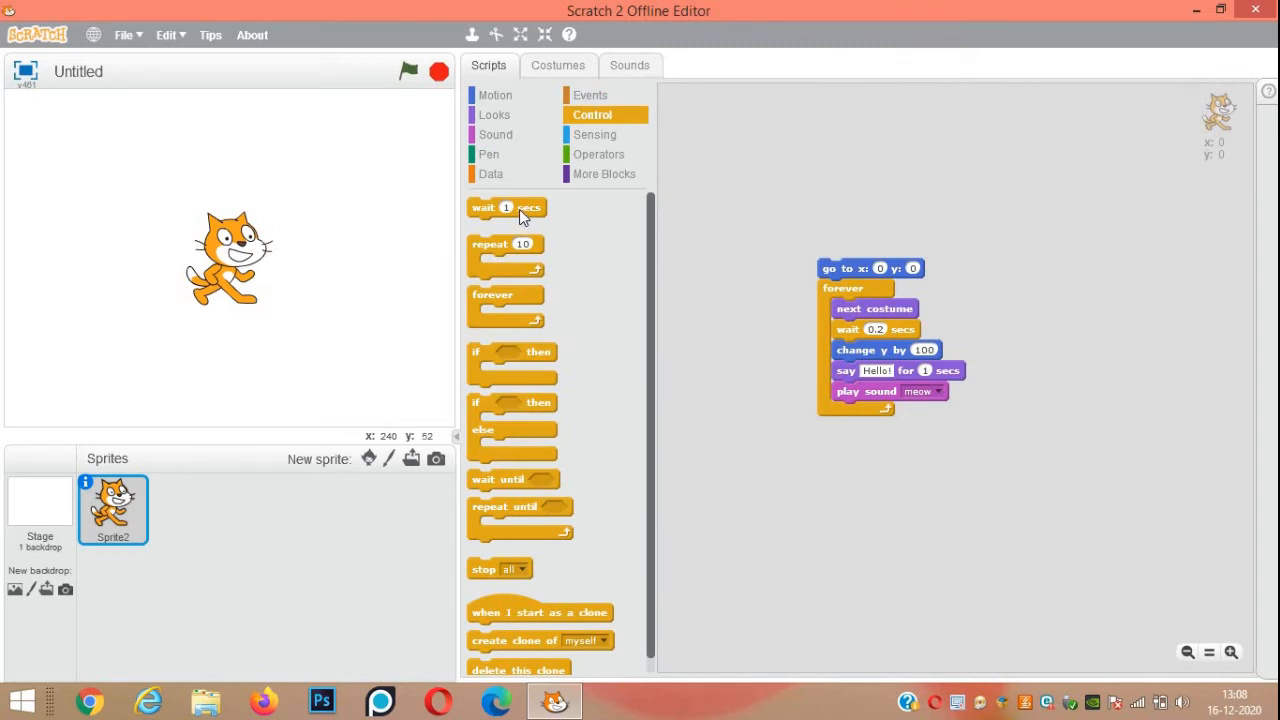
drag(507, 207, 670, 324)
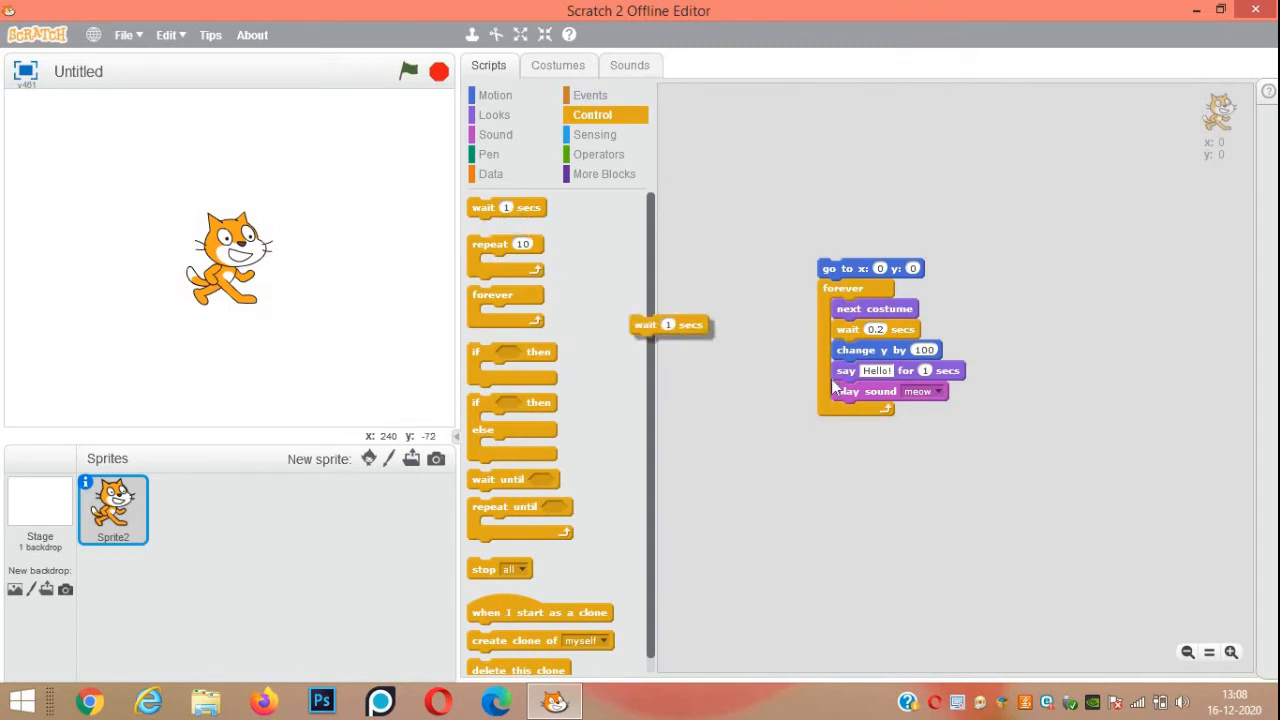
drag(670, 325, 860, 411)
text(0.2)
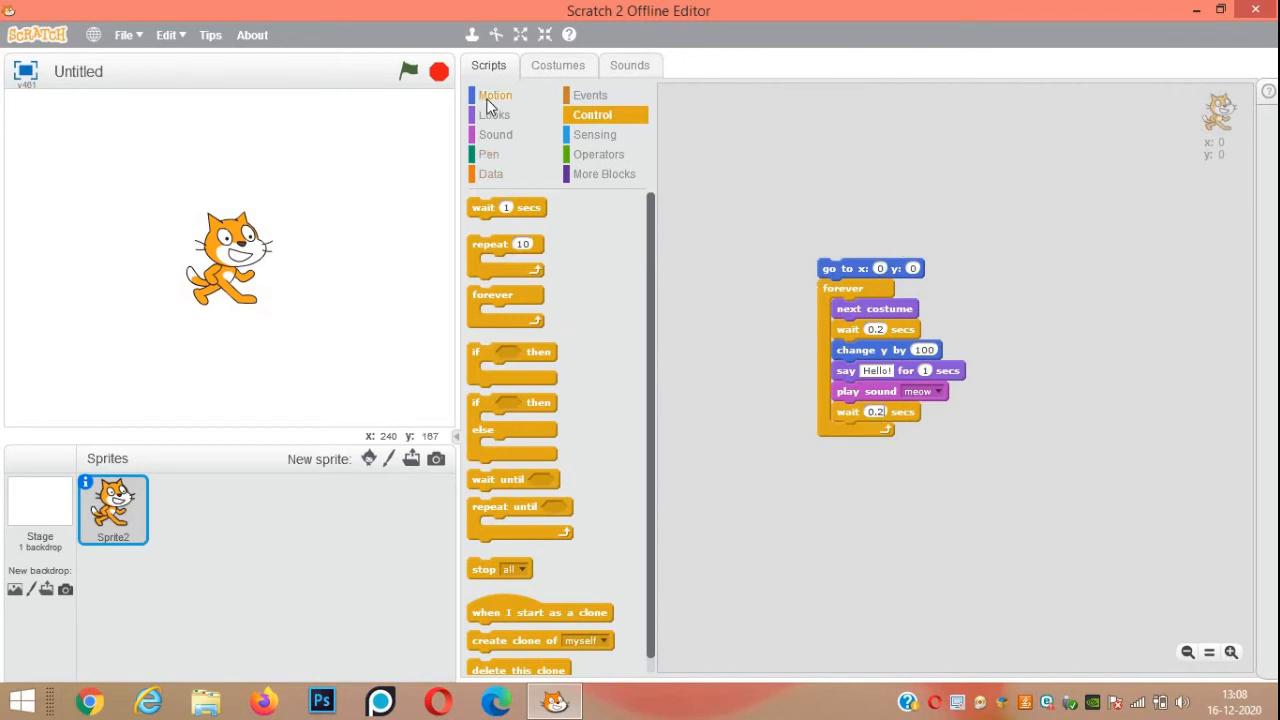
click(495, 95)
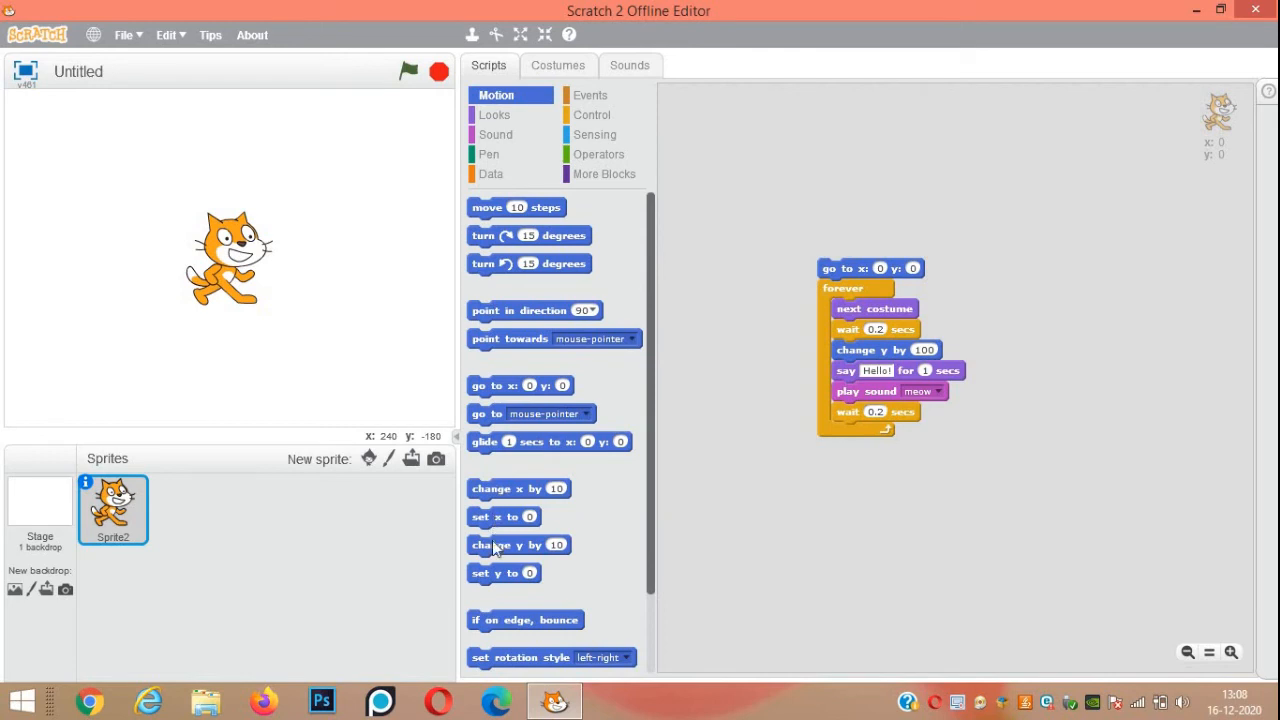
drag(519, 544, 940, 420)
text(-100)
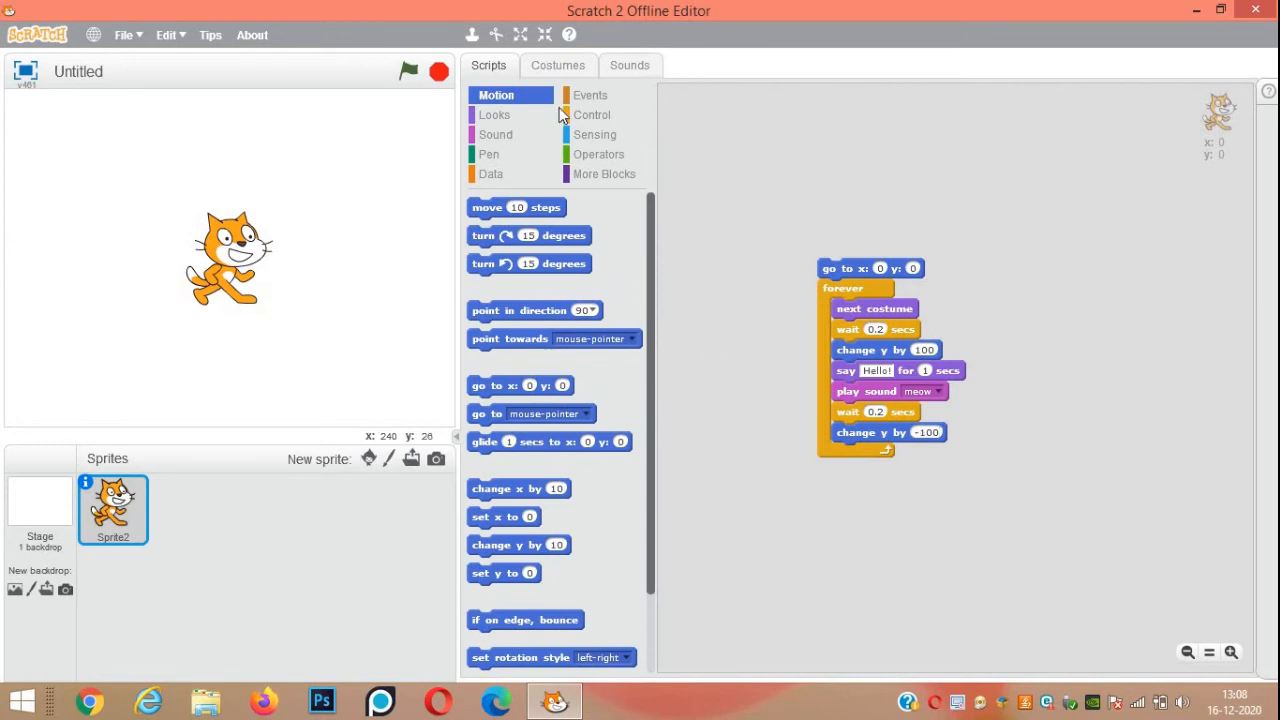
- Attach a 'when flag clicked' hat block on top of the cat's script
click(590, 94)
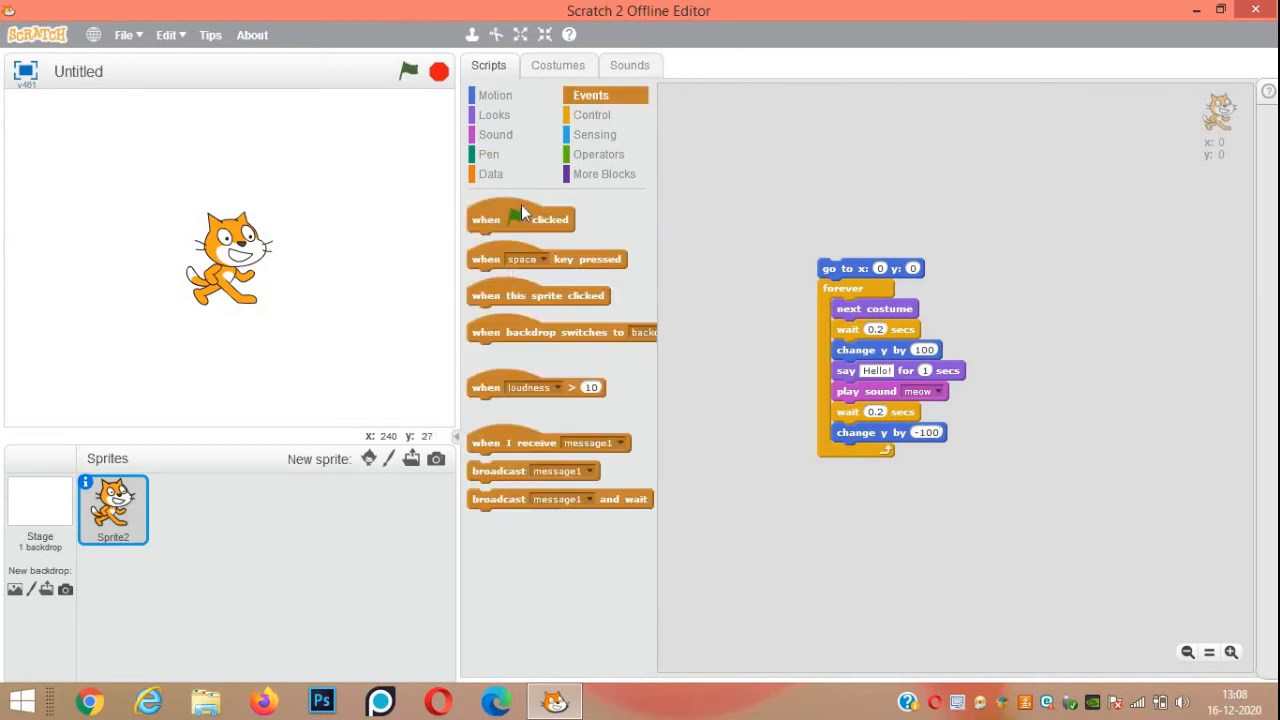
drag(520, 219, 860, 220)
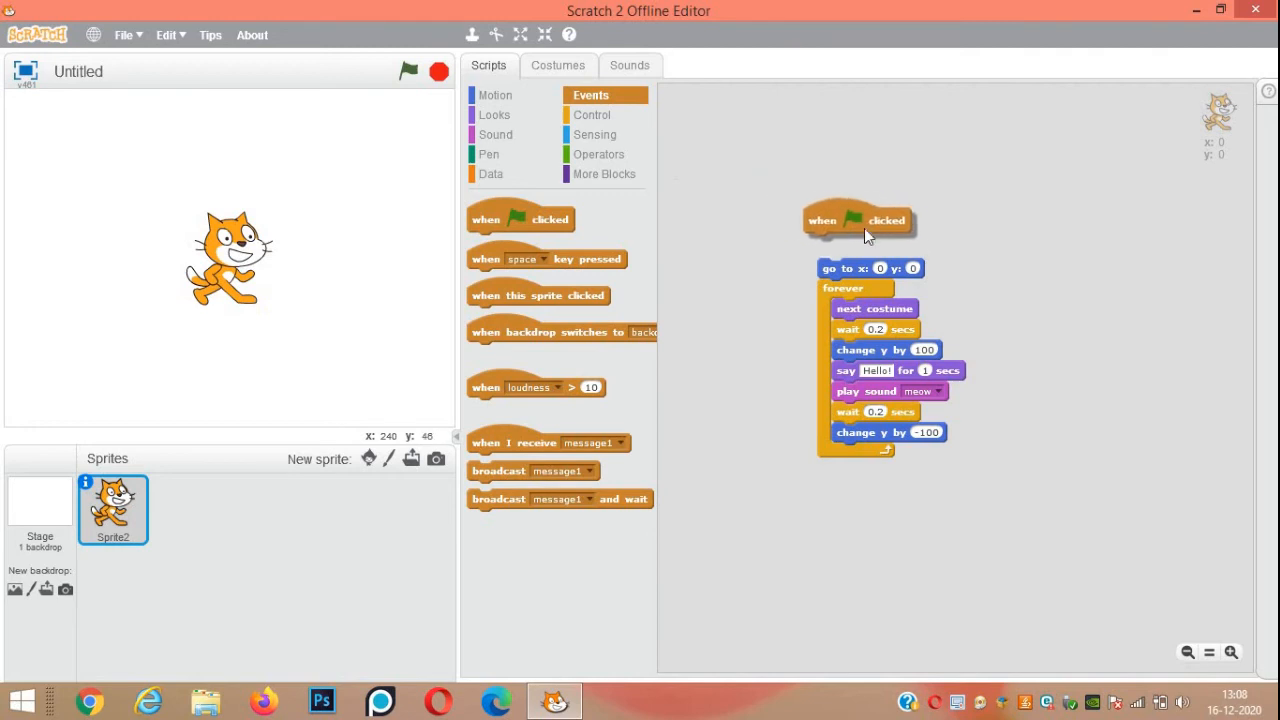
drag(860, 220, 872, 243)
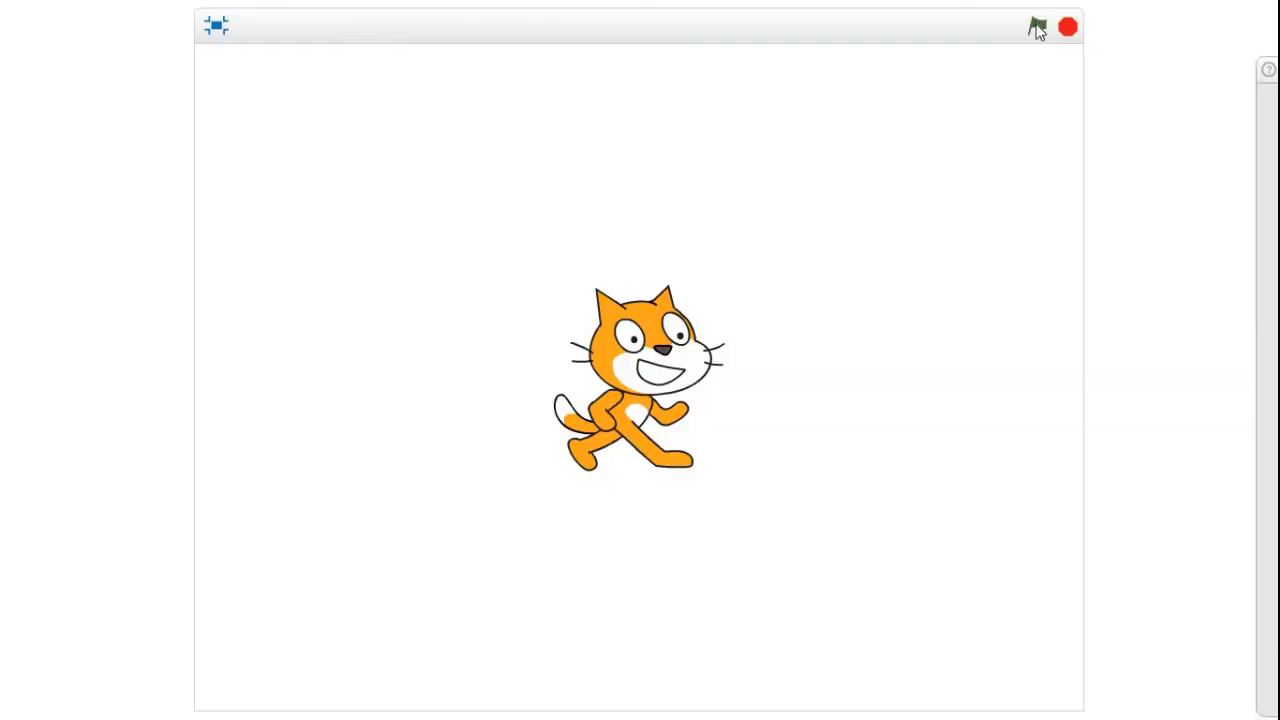
- Run the script with the green flag twice, then stop it with the stop sign
click(1037, 26)
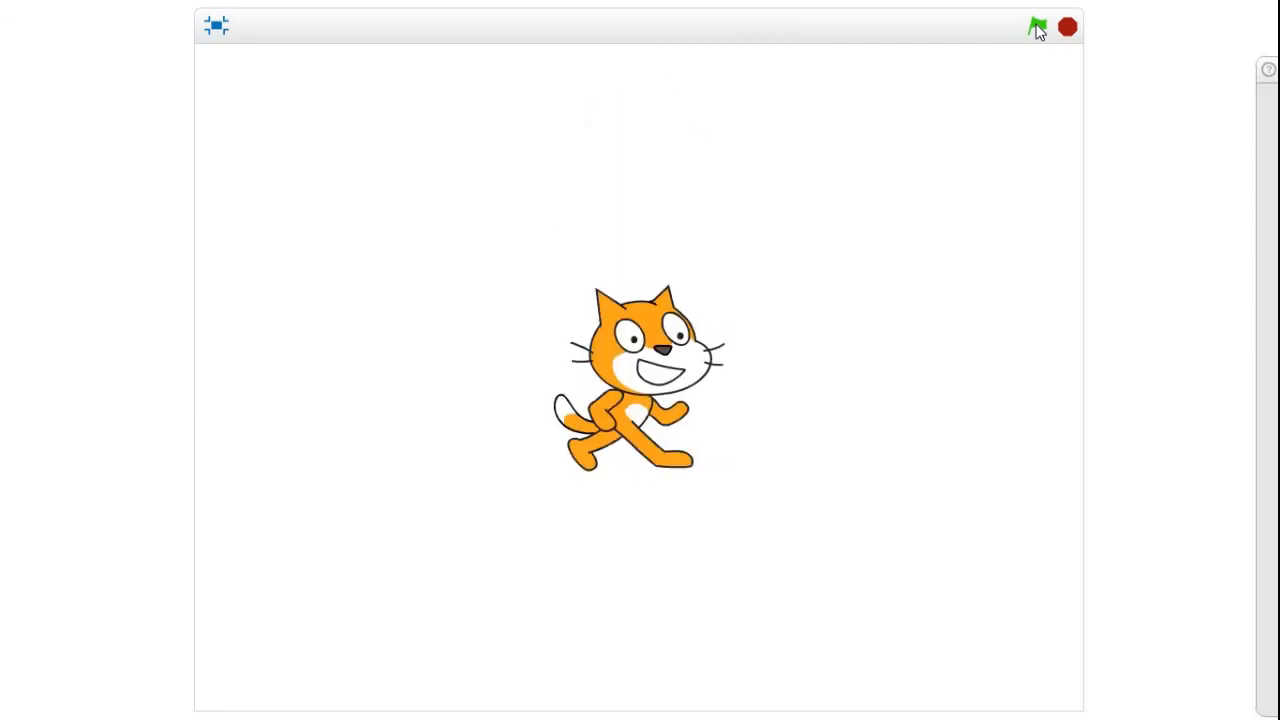
click(1037, 27)
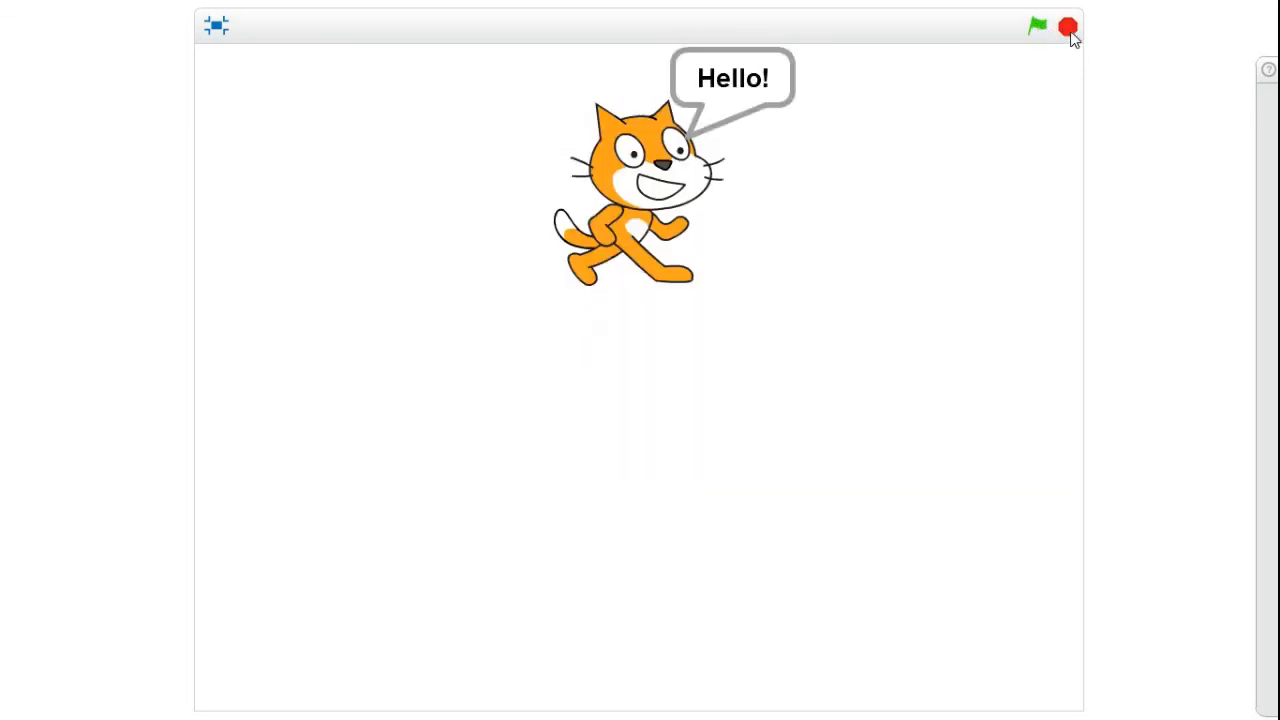
click(1068, 26)
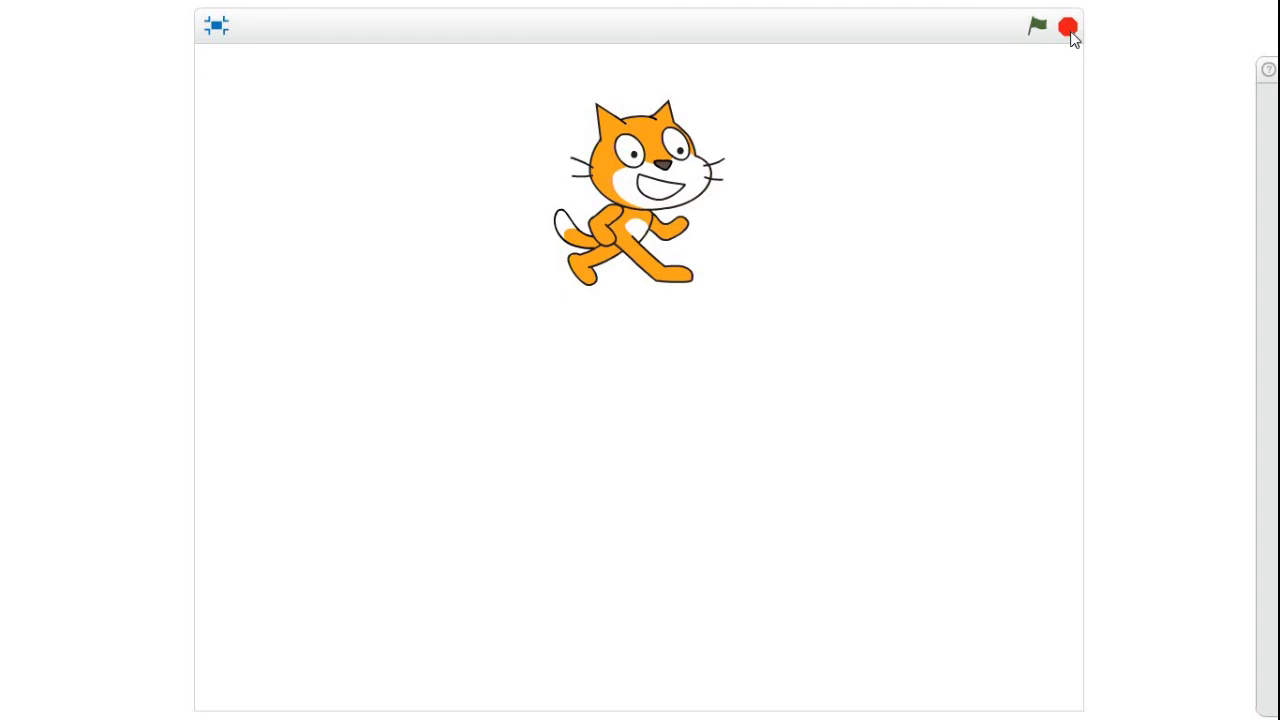